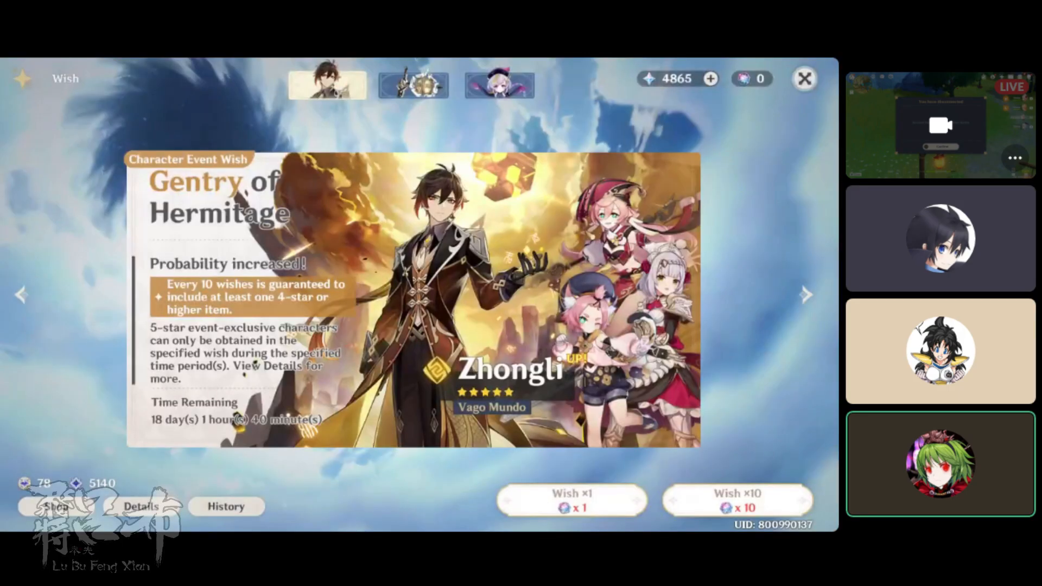
Pull ten wishes on Zhongli's banner, buying 10 Intertwined Fate with Primogems
left_click(738, 501)
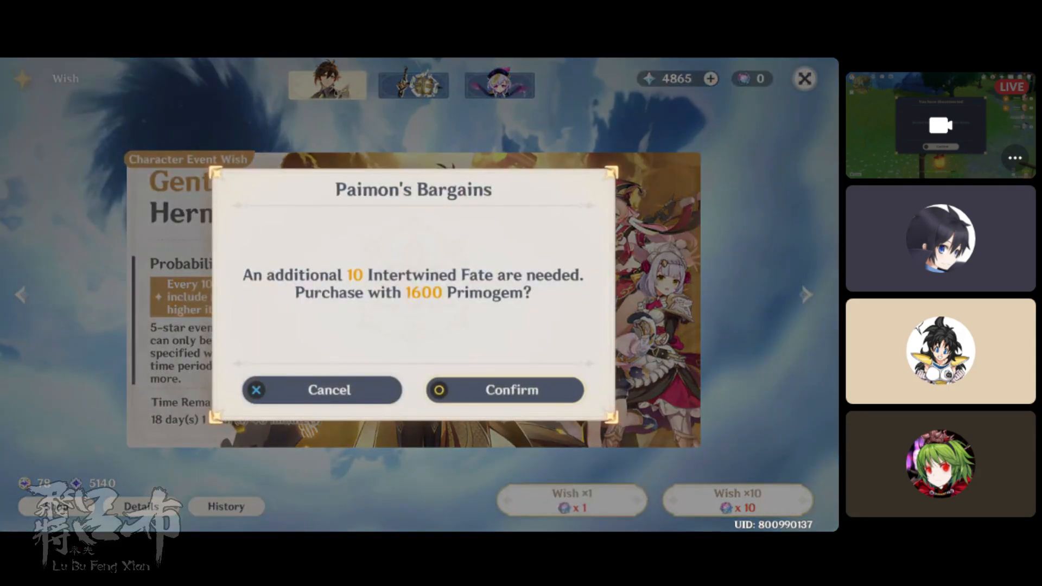
left_click(505, 390)
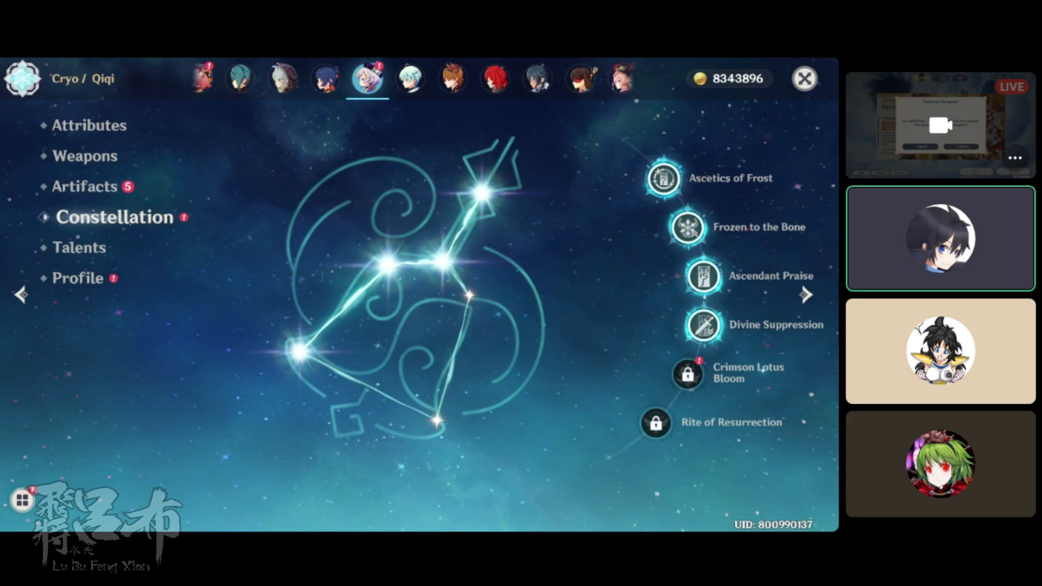
Activate Qiqi's fifth constellation, Crimson Lotus Bloom
left_click(687, 373)
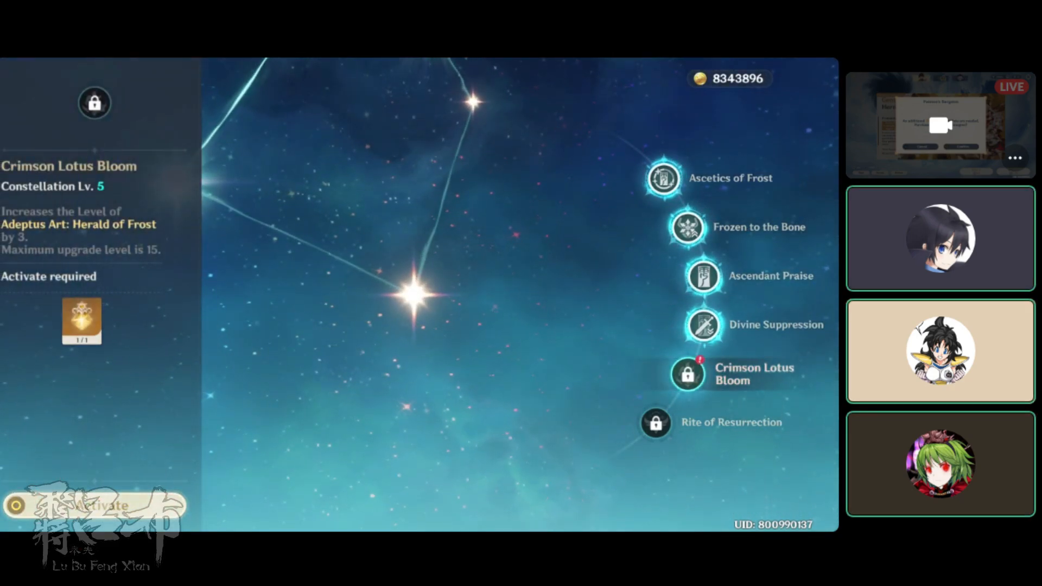
left_click(94, 506)
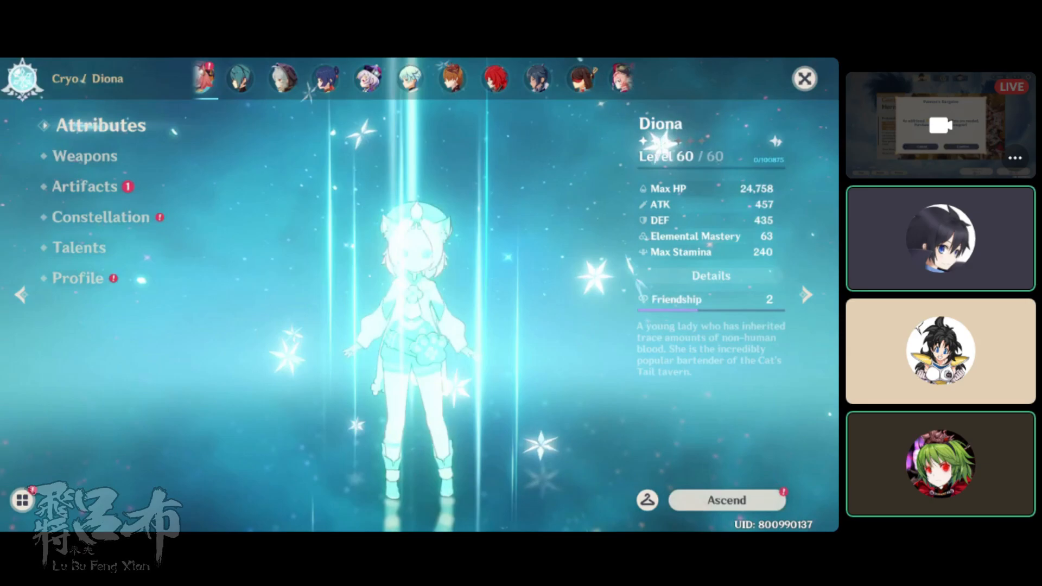
Activate Diona's Wine Industry Slayer and Cat's Tail Closing Time constellations, reaching C6
left_click(101, 217)
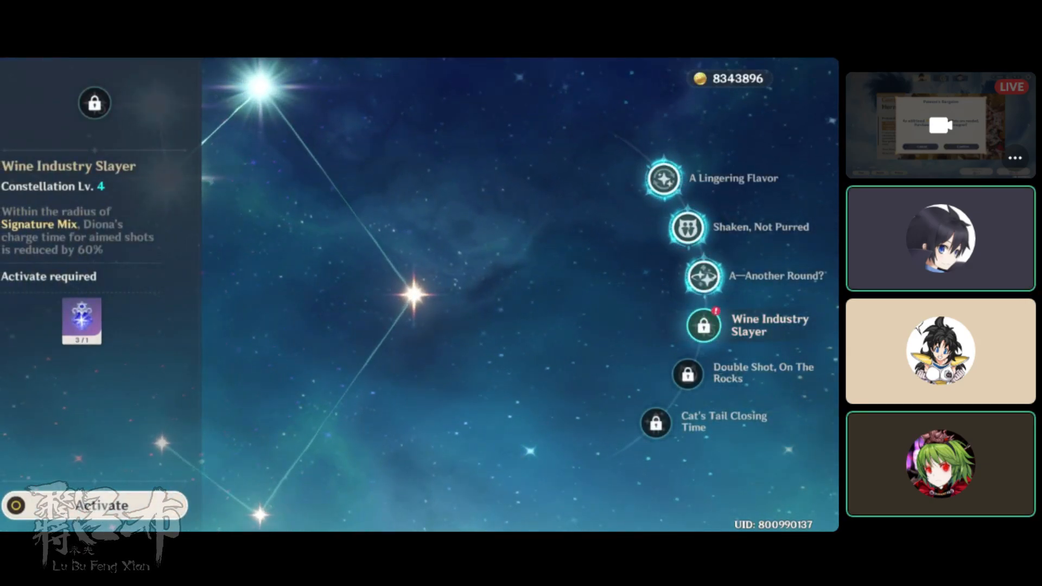
left_click(101, 506)
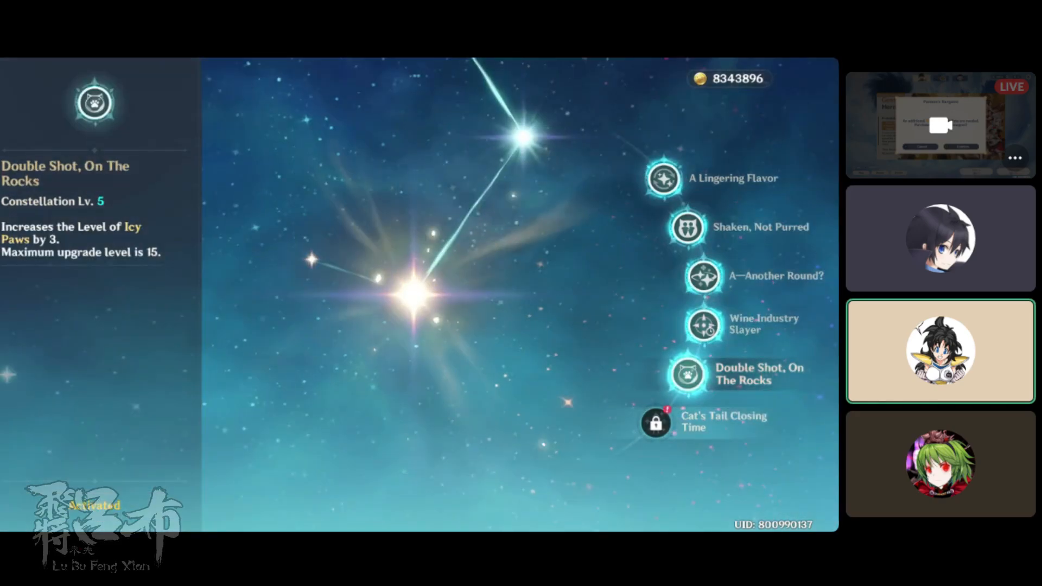
left_click(656, 424)
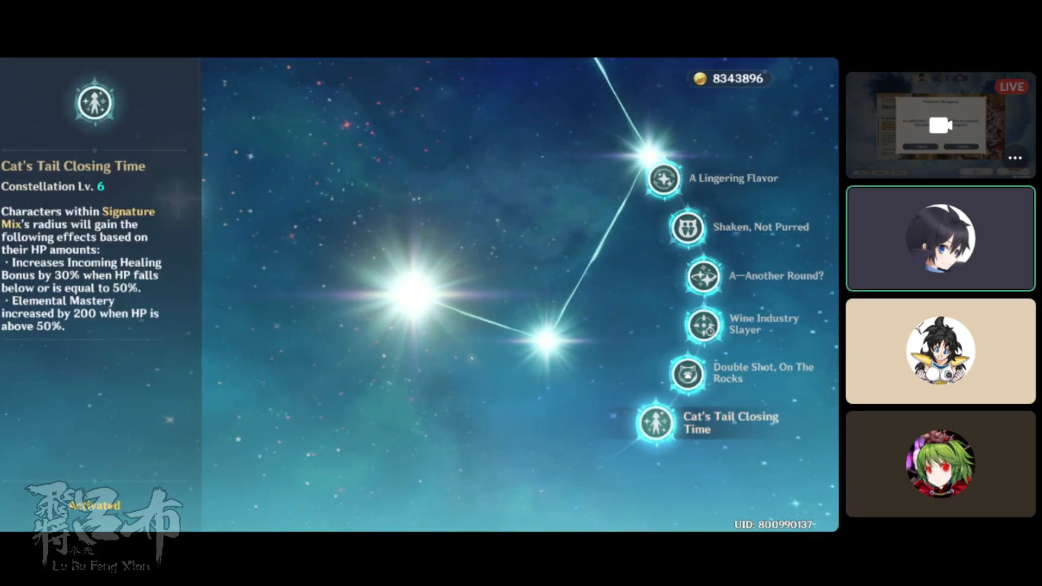